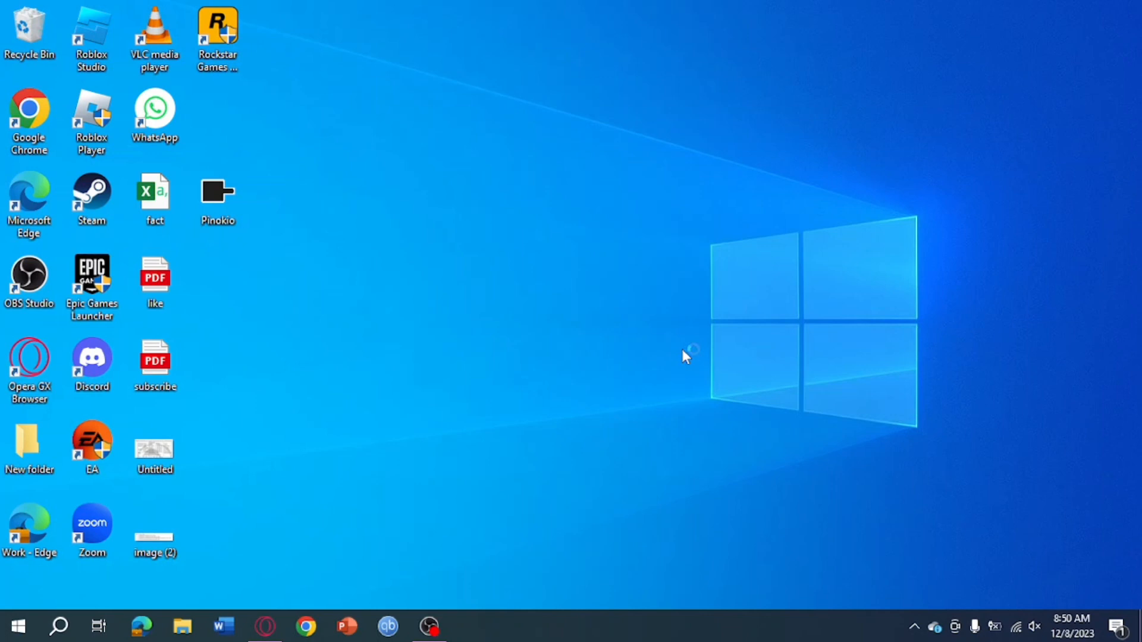
mouse_move(657, 376)
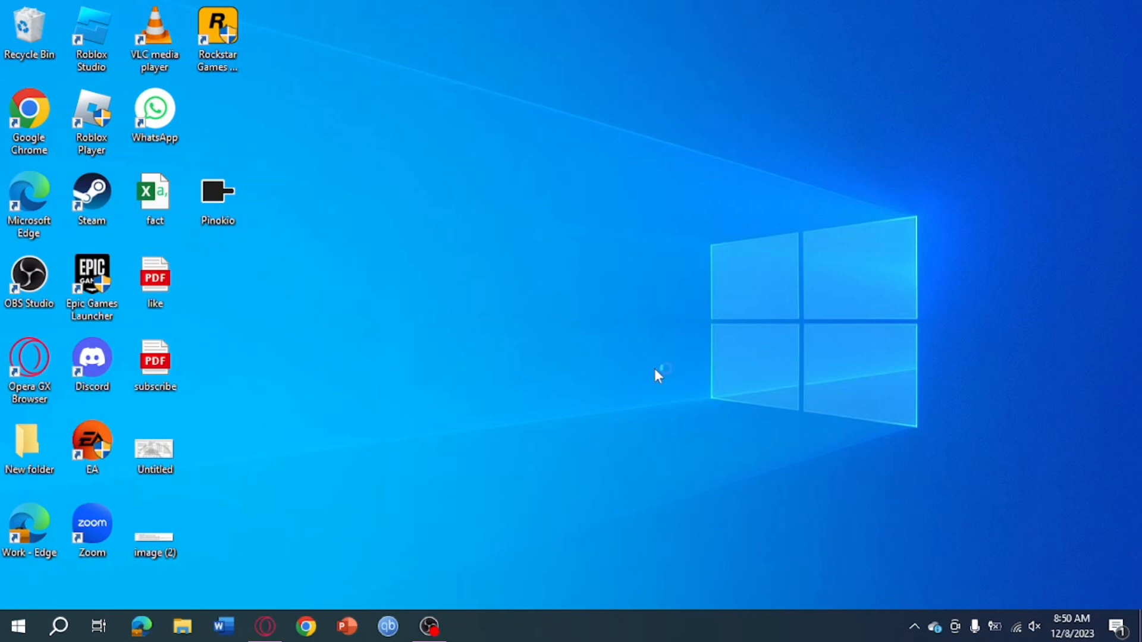
mouse_move(473, 429)
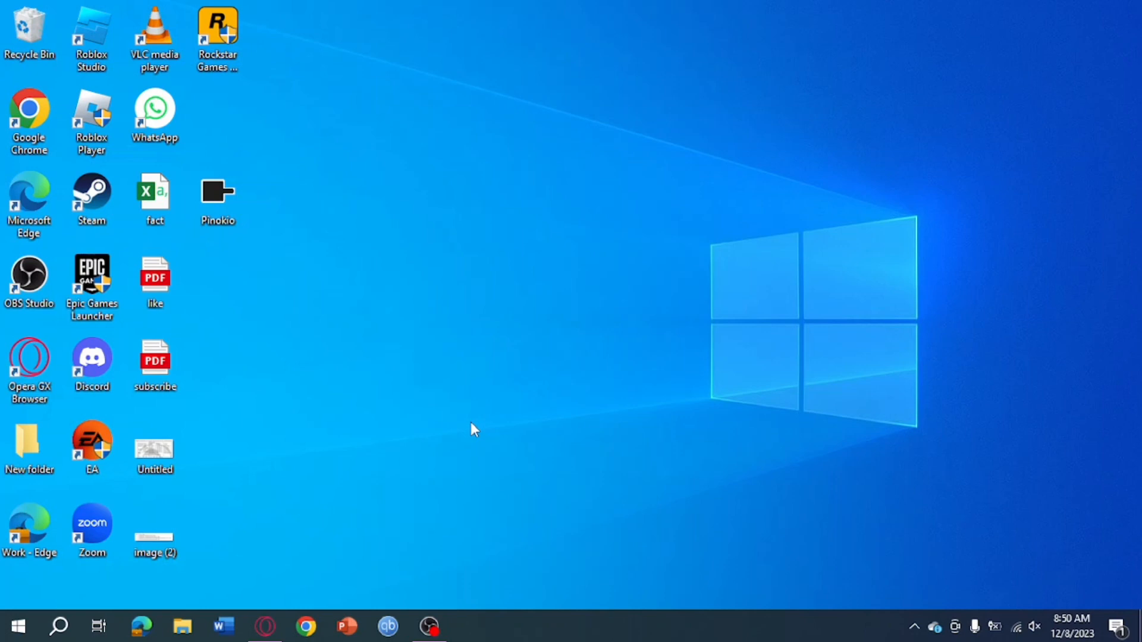
mouse_move(272, 559)
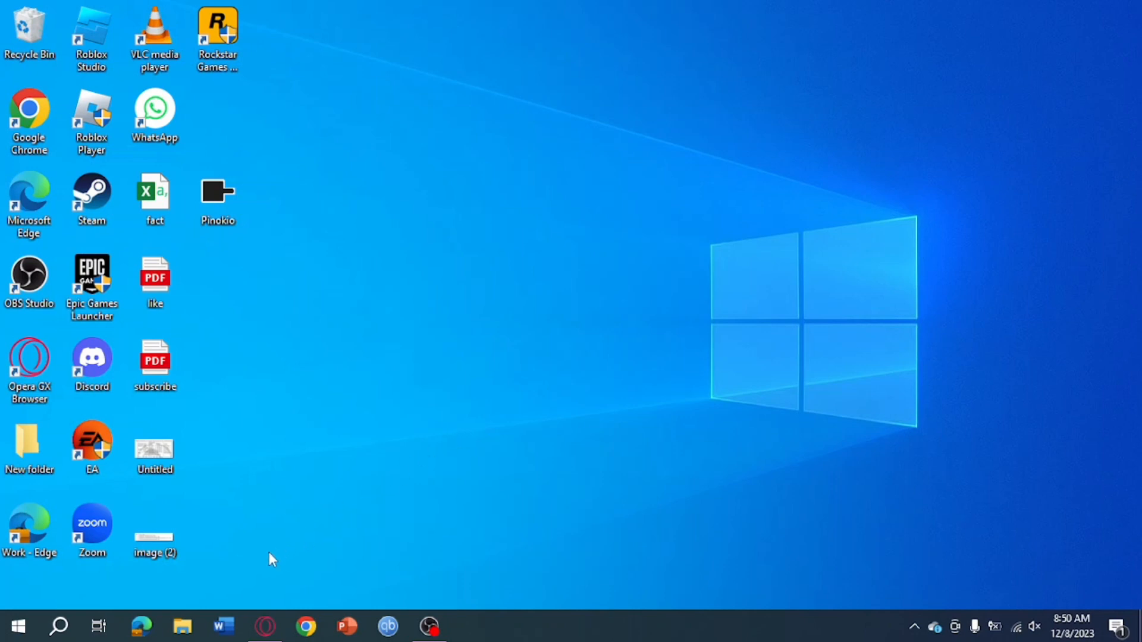
mouse_move(58, 627)
type("c")
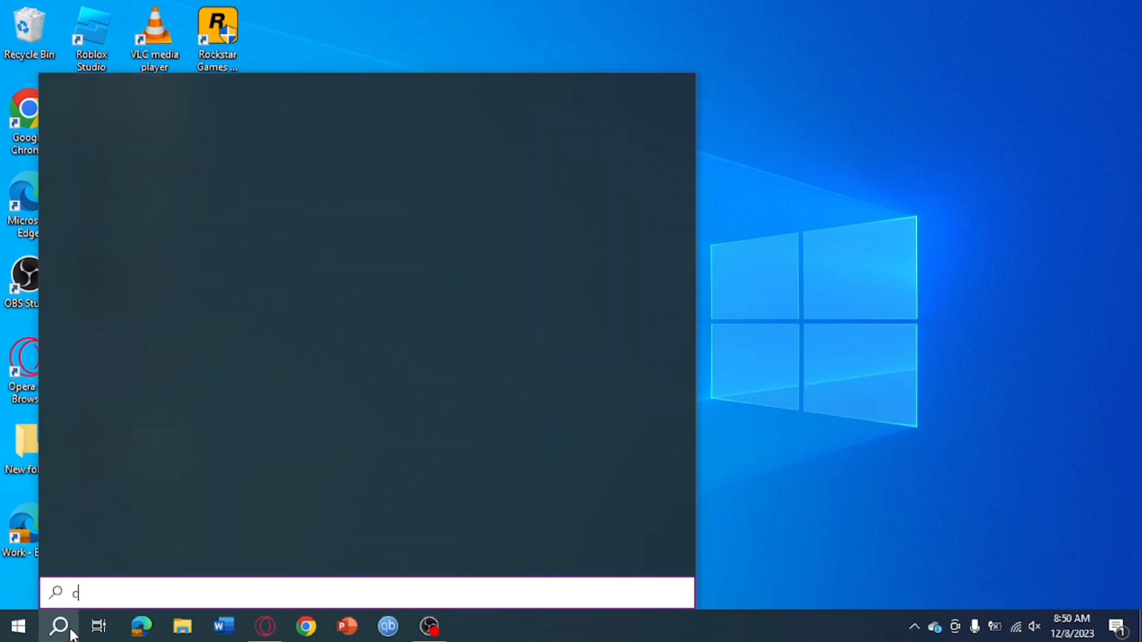
Search Windows for 'control' to find Control Panel.
type("ontrol")
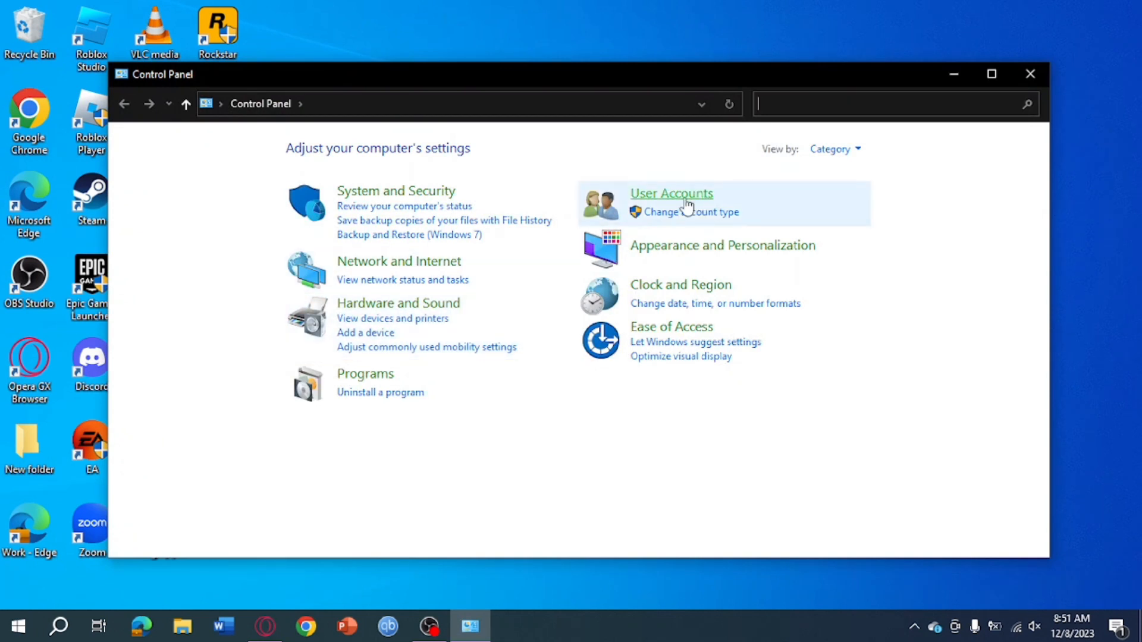
Open the User Accounts category in Control Panel.
left_click(670, 192)
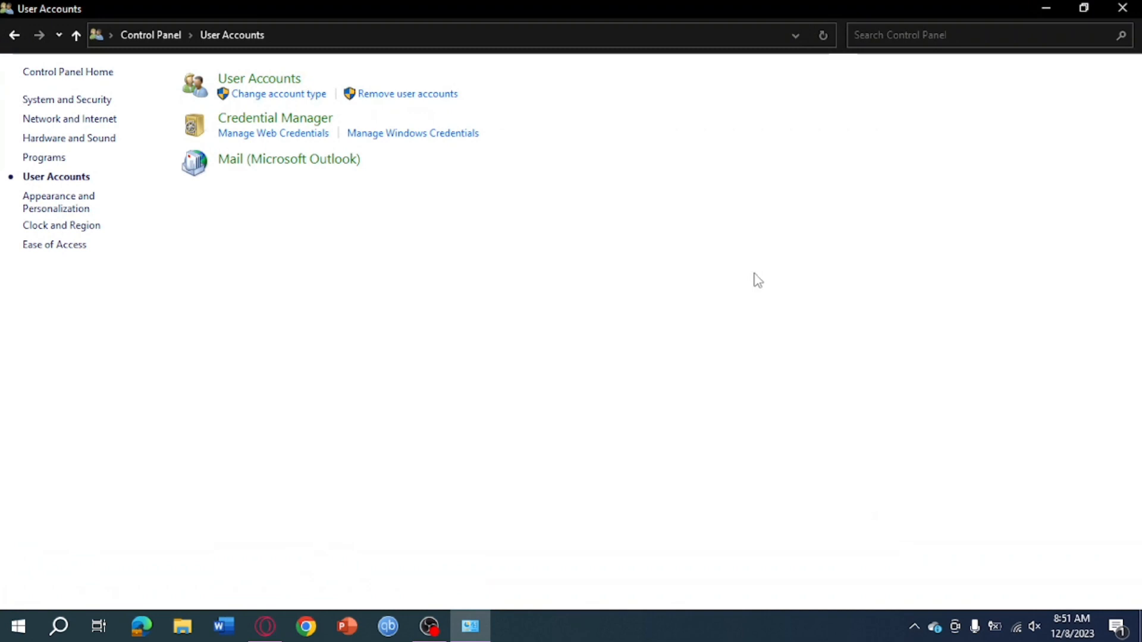
mouse_move(259, 78)
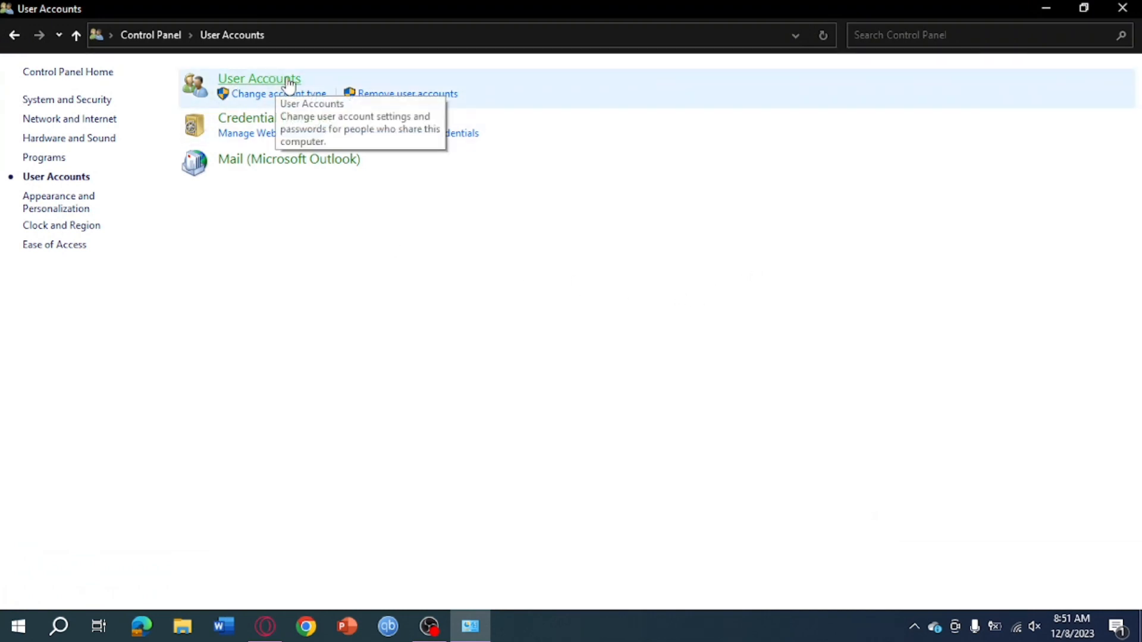
Go to User Accounts and choose 'Change your account name'.
left_click(259, 78)
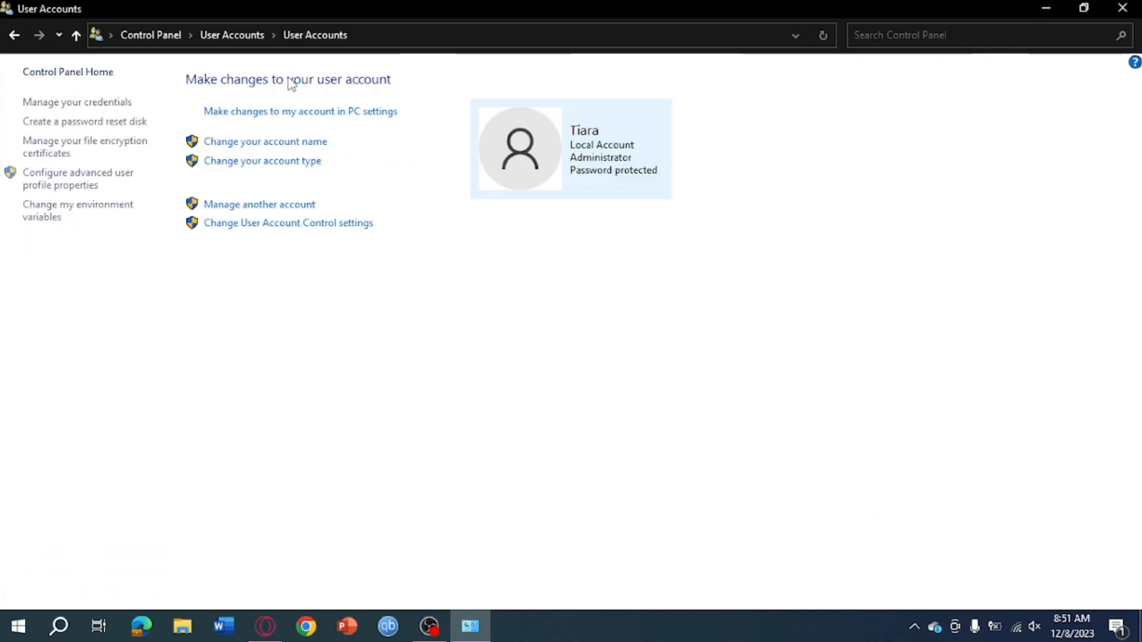
mouse_move(568, 166)
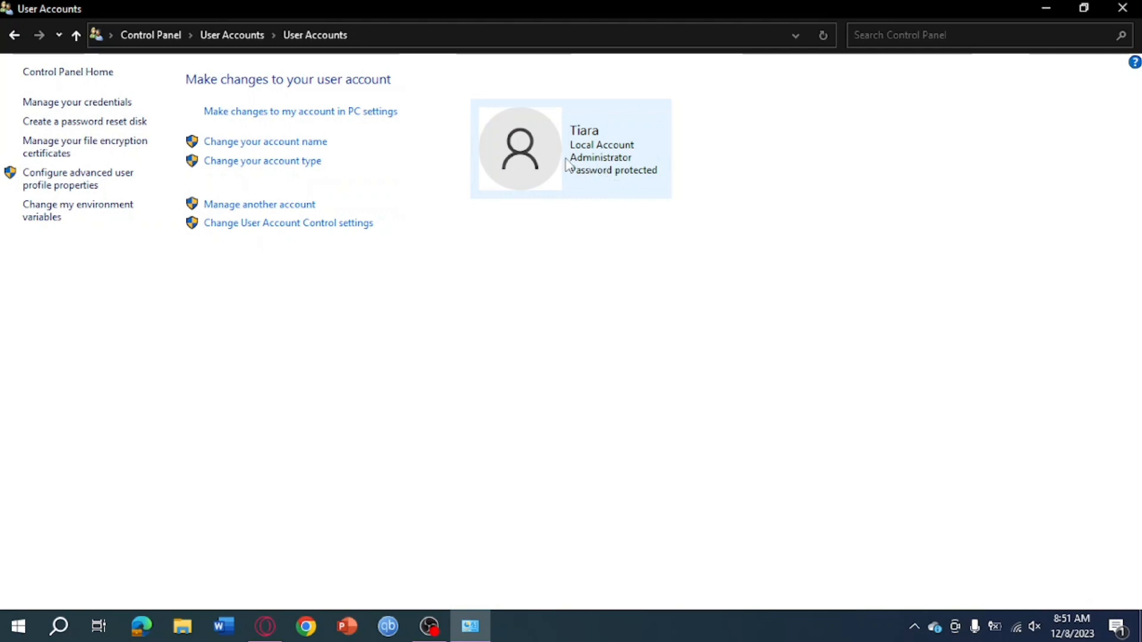
mouse_move(587, 155)
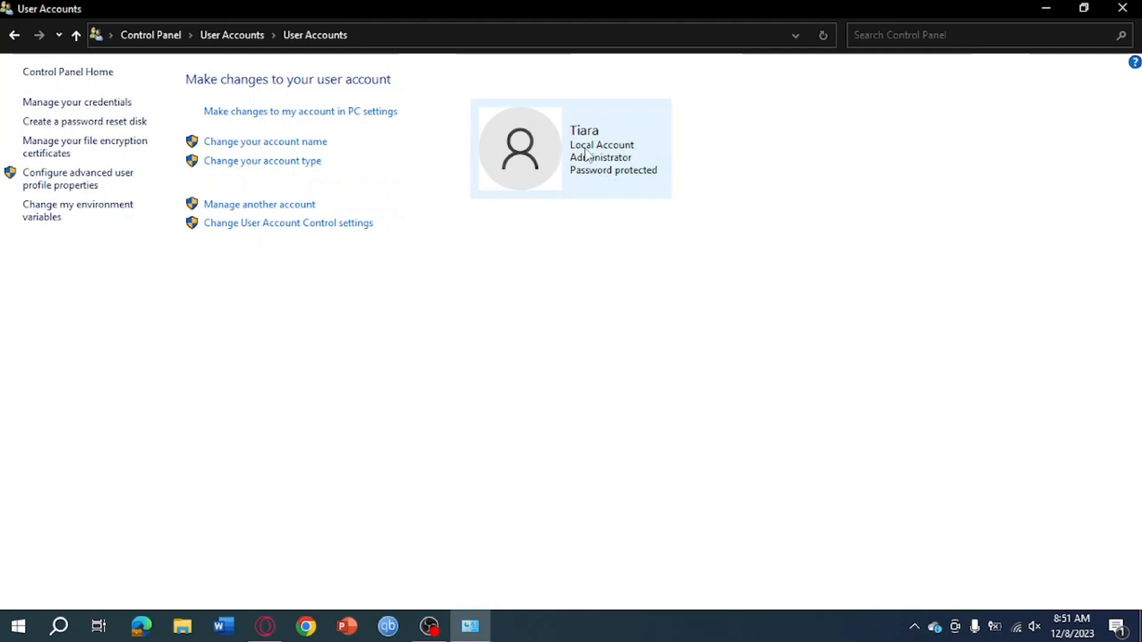
mouse_move(282, 146)
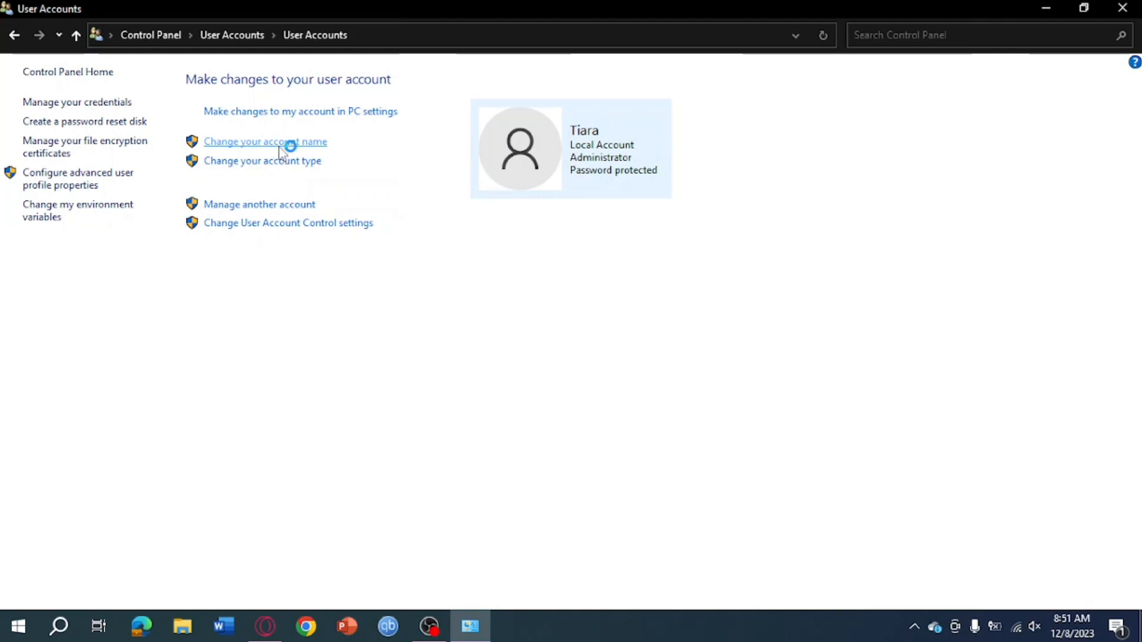
left_click(264, 141)
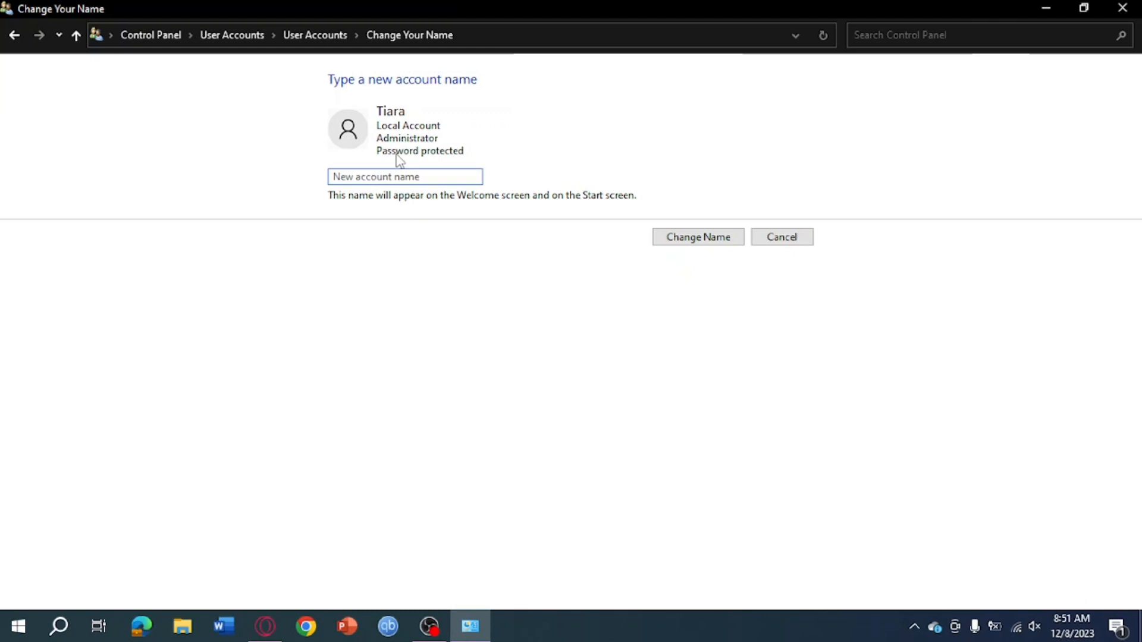
mouse_move(415, 176)
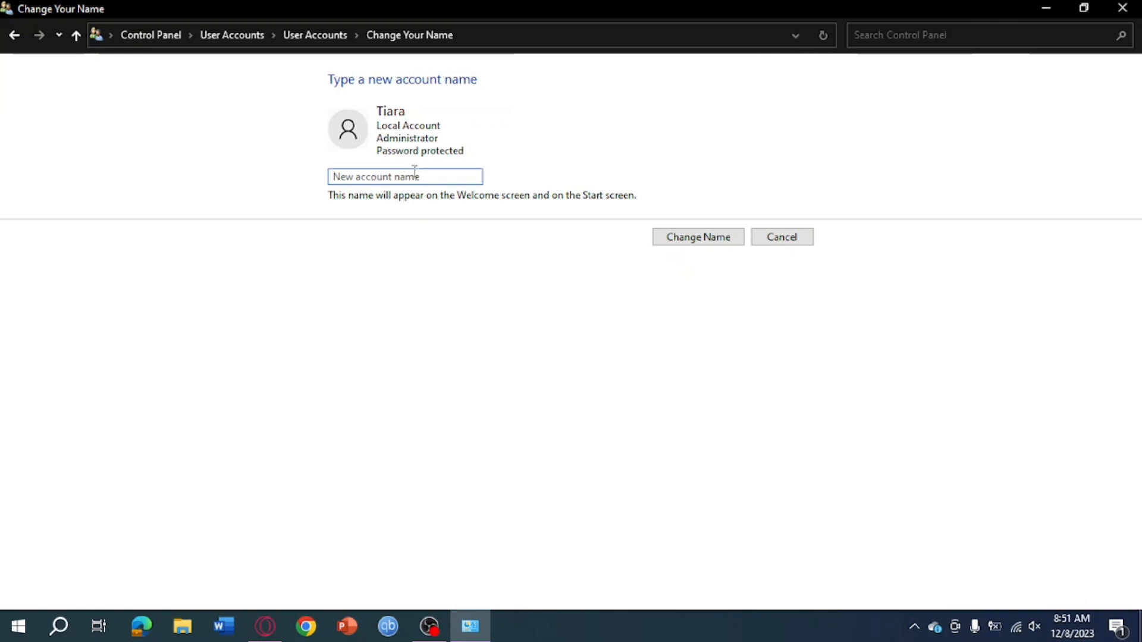
Enter 'Vm' in the New account name box.
type("V")
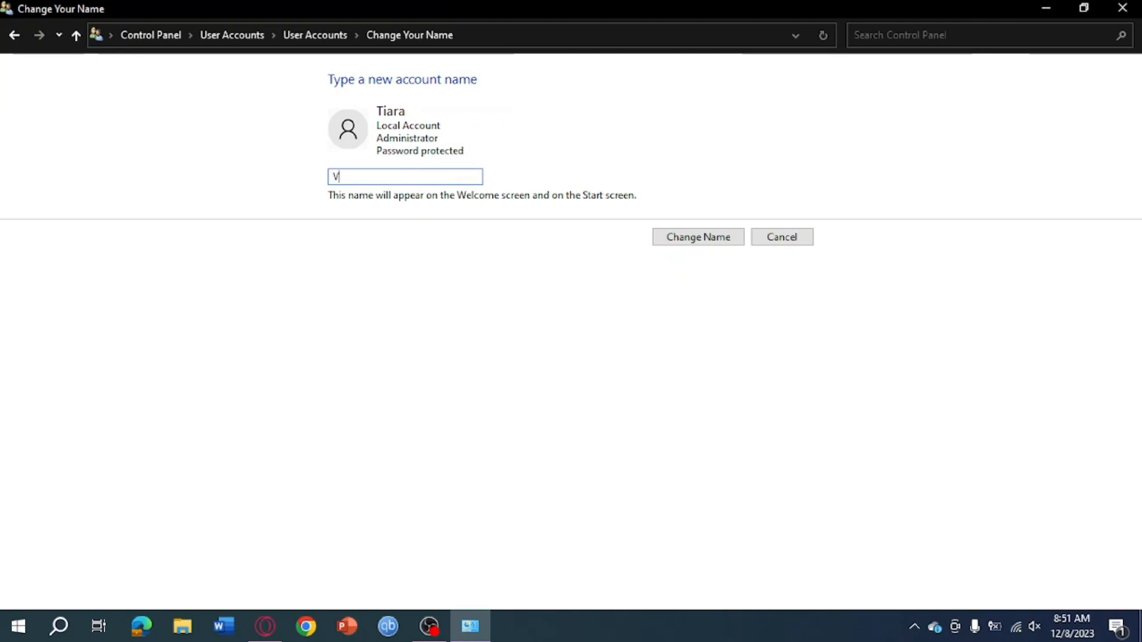
type("m")
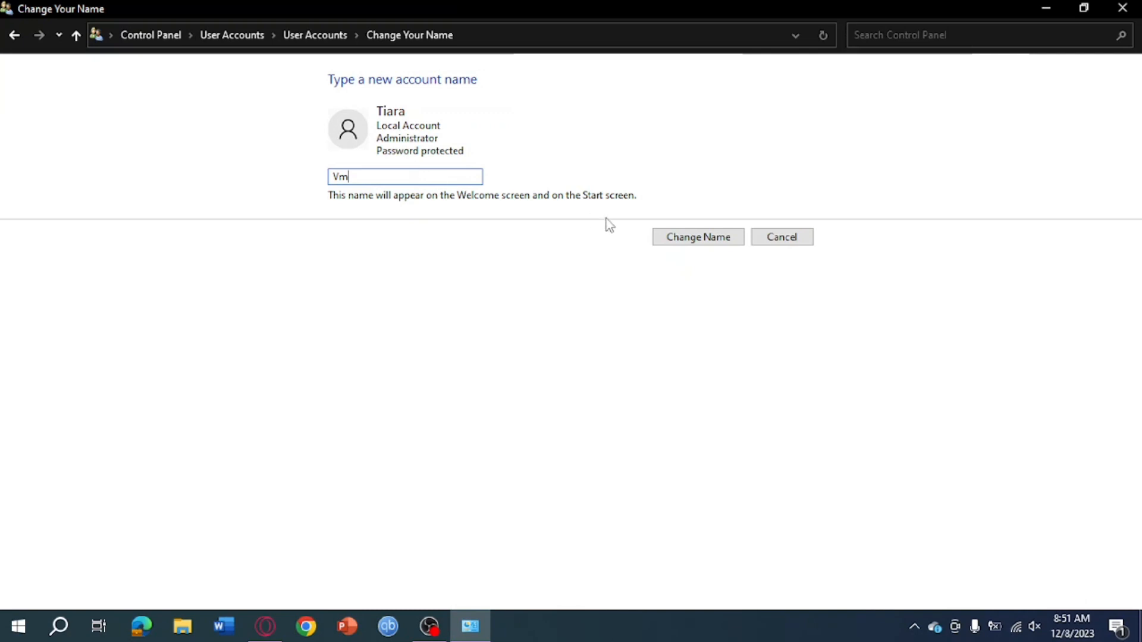
mouse_move(637, 347)
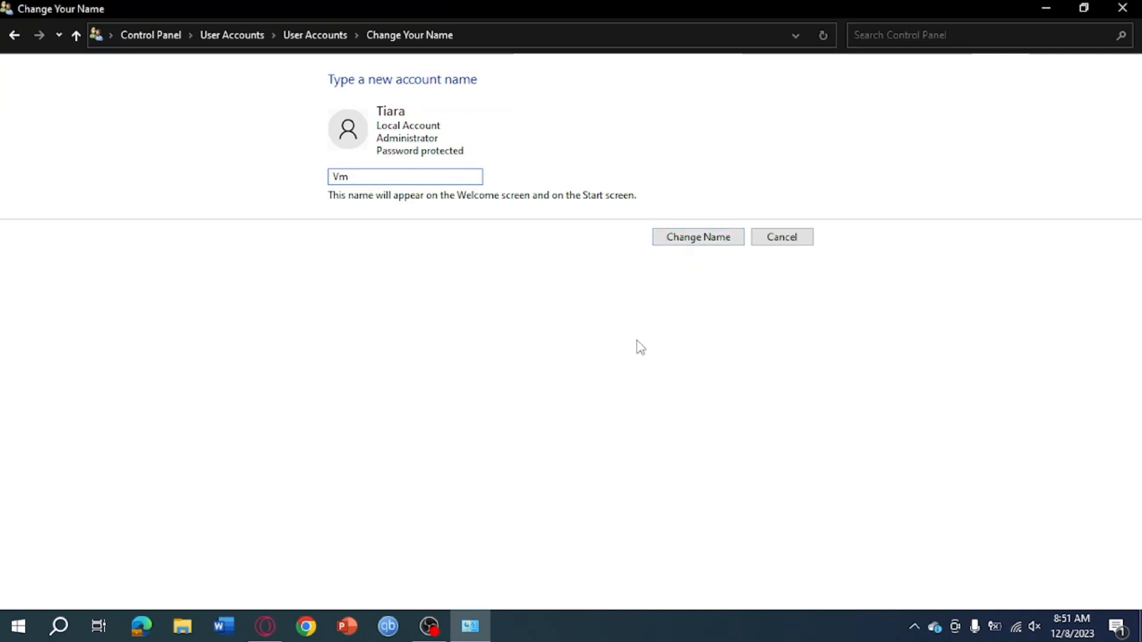